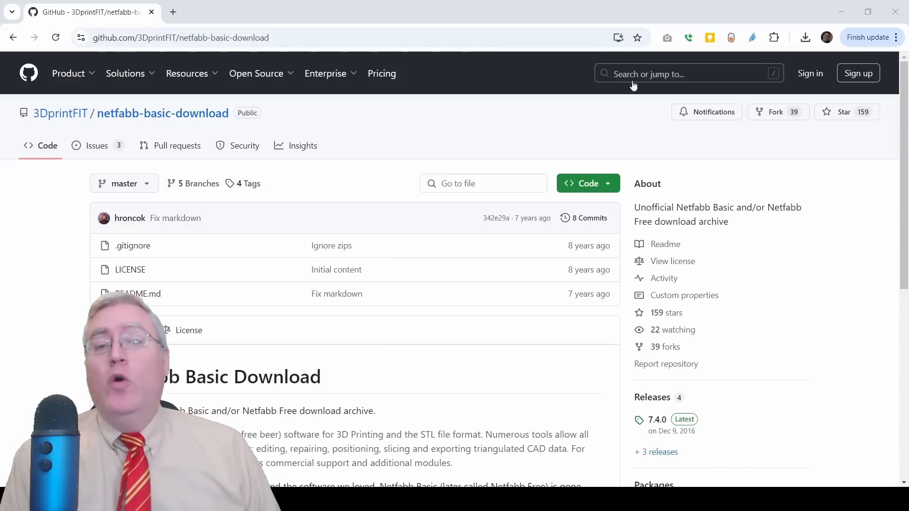
- Scroll through the netfabb-basic-download README and follow the Releases link under 'Download from'
scroll("down", 3)
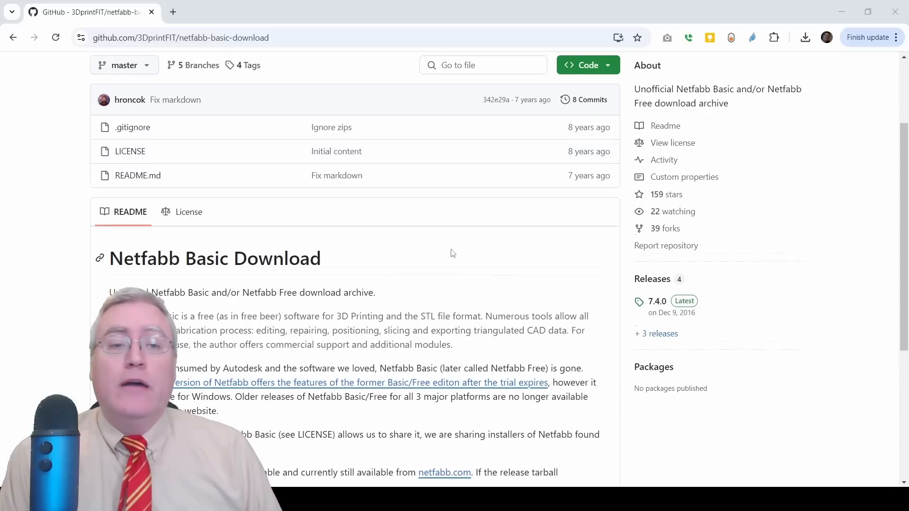
scroll("down", 3)
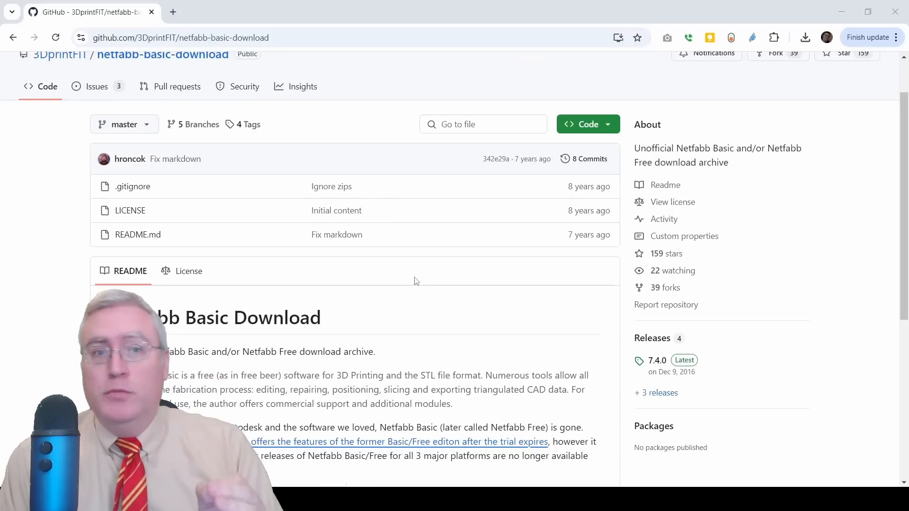
scroll("down", 3)
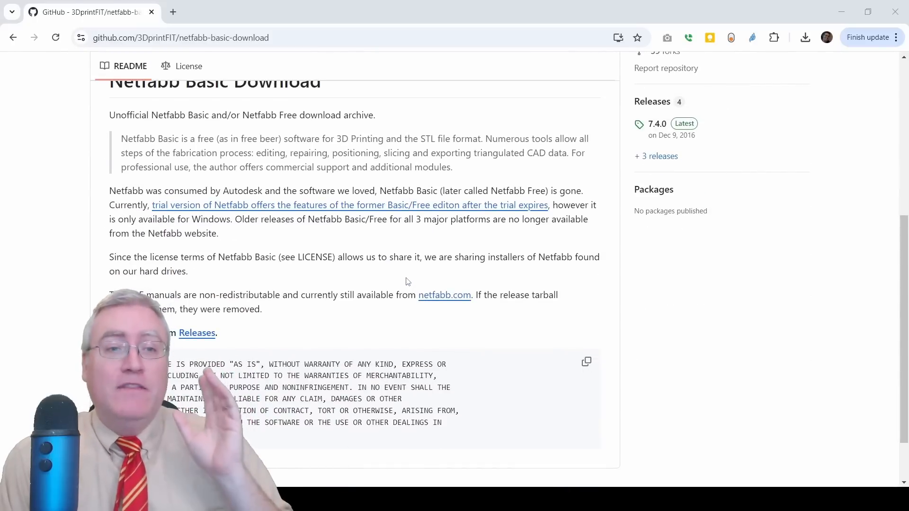
scroll("up", 3)
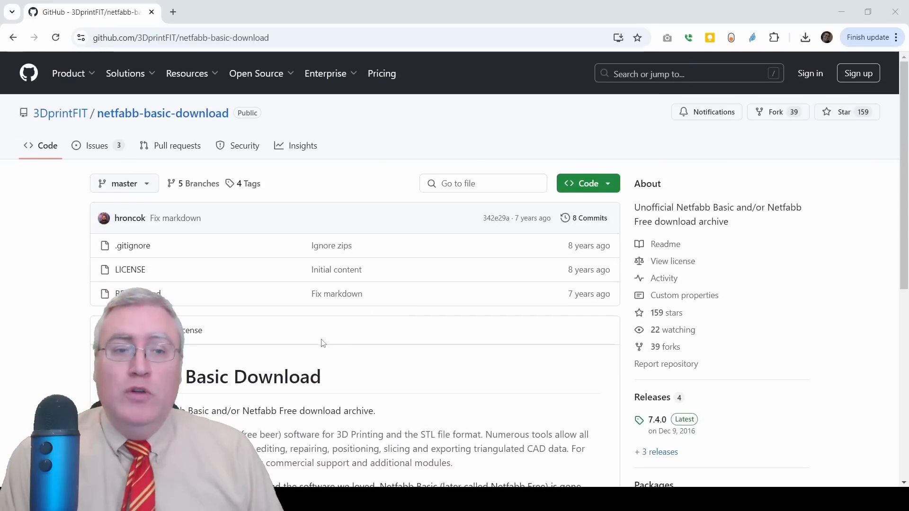
scroll("down", 3)
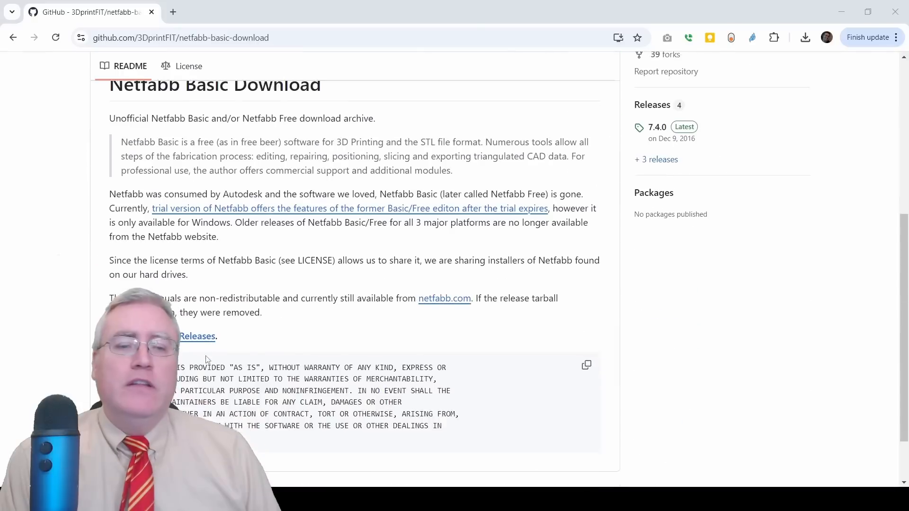
scroll("down", 3)
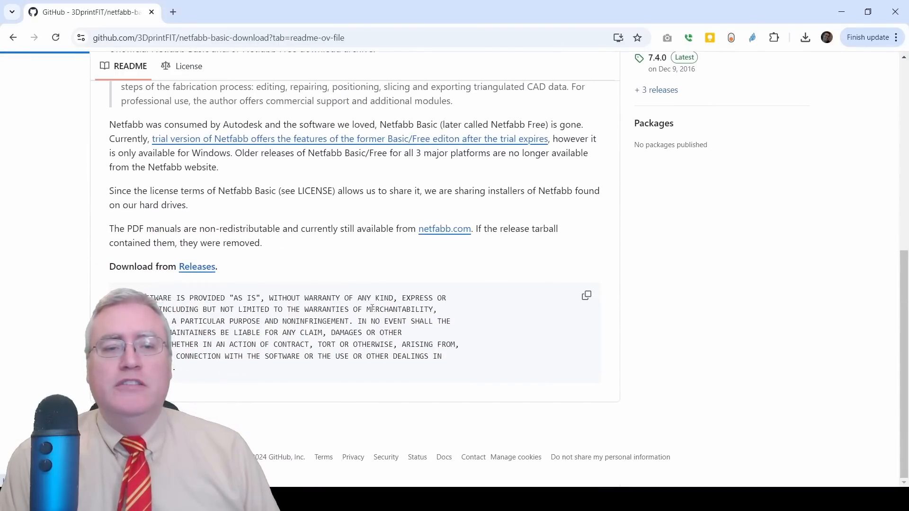
left_click(197, 267)
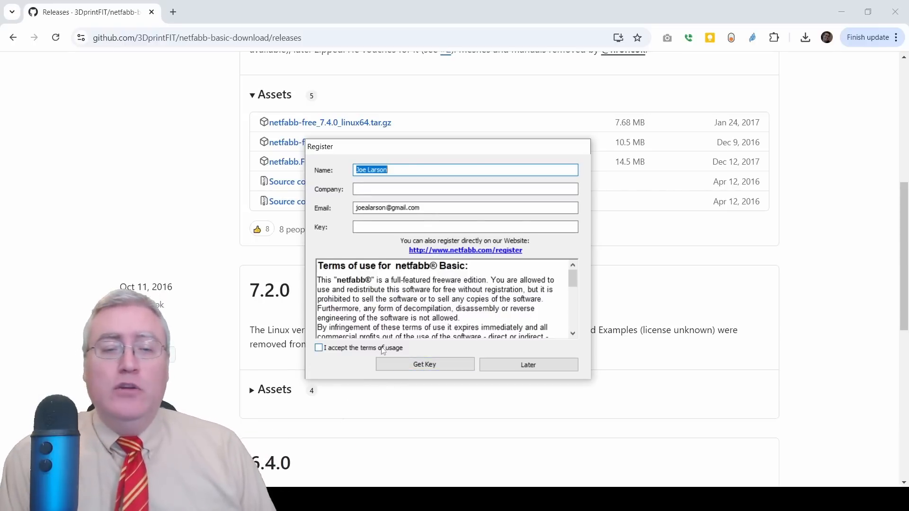
- Tick 'I accept the terms of usage' and choose Later so netfabb Basic launches
left_click(318, 347)
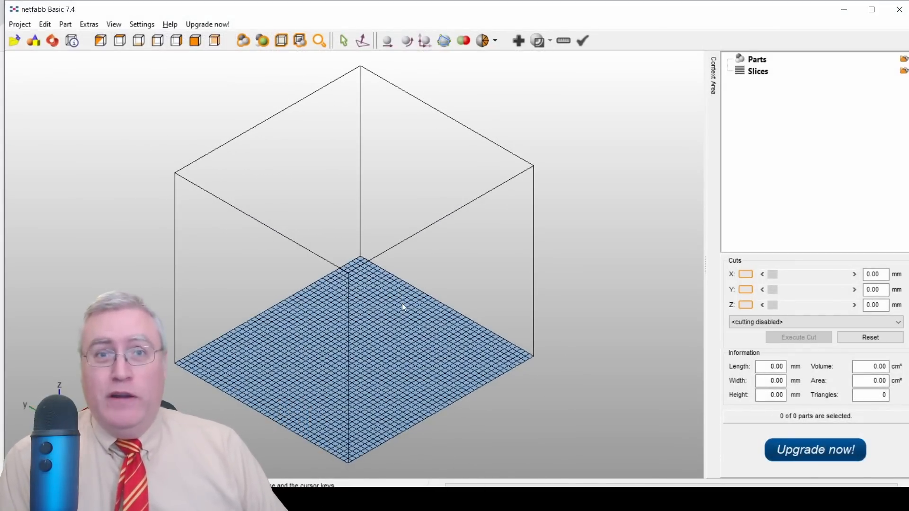
mouse_move(397, 189)
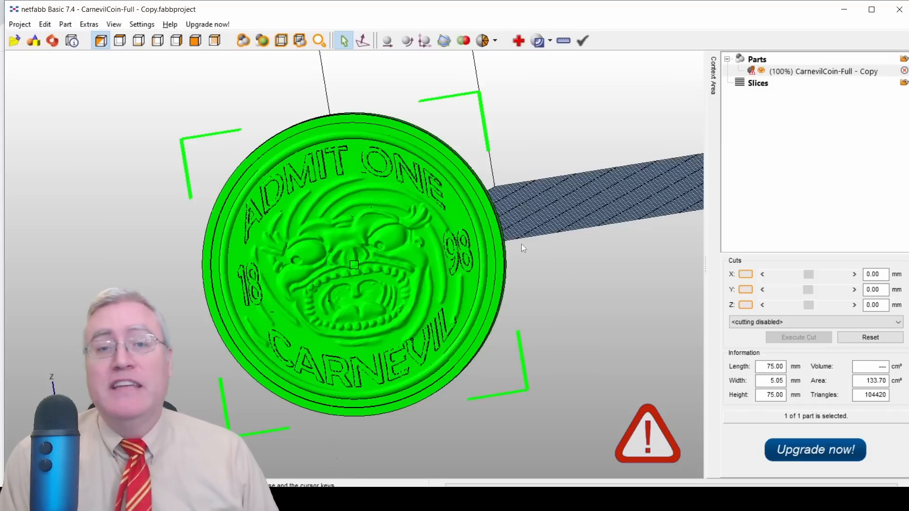
mouse_move(518, 40)
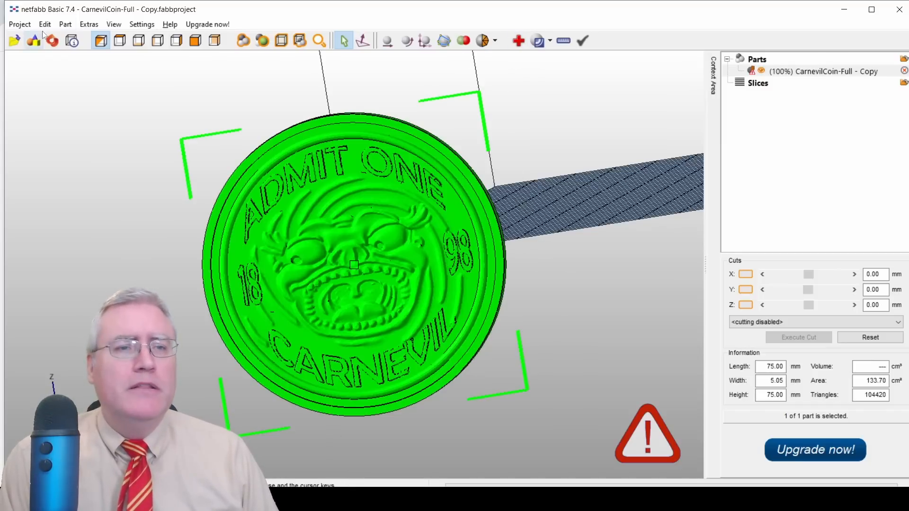
- Start Repair Part on the coin and execute the Default automatic repair for one shell and zero holes
left_click(64, 25)
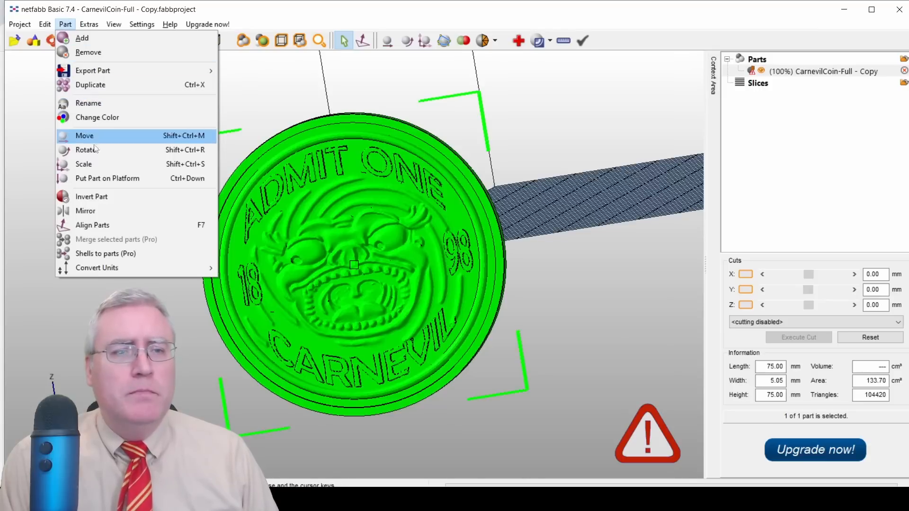
left_click(89, 25)
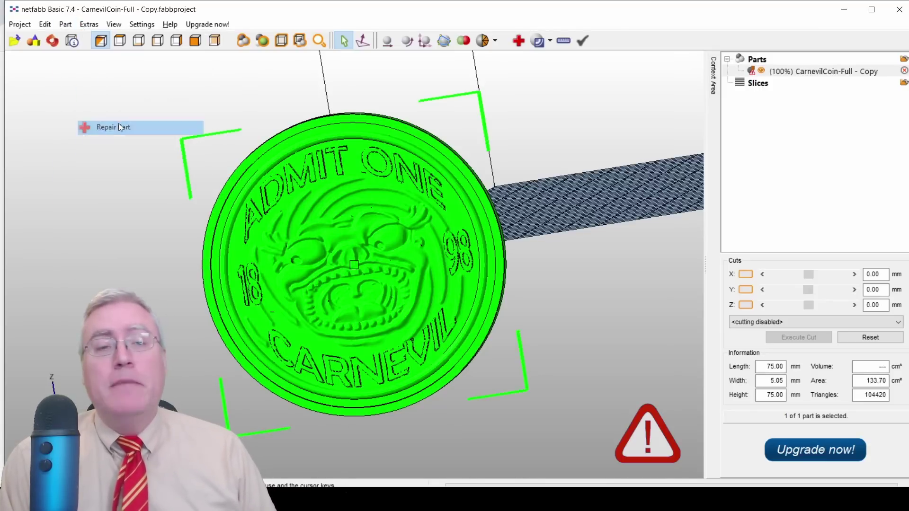
left_click(121, 127)
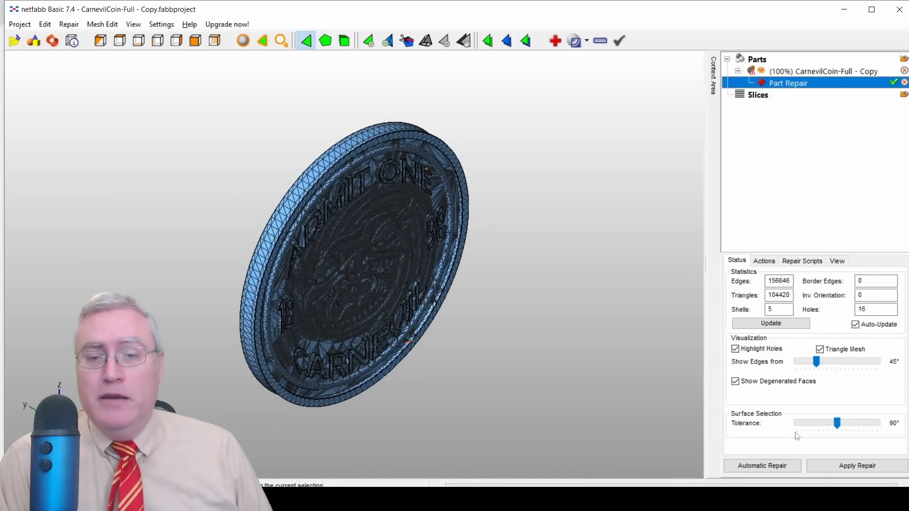
left_click(761, 466)
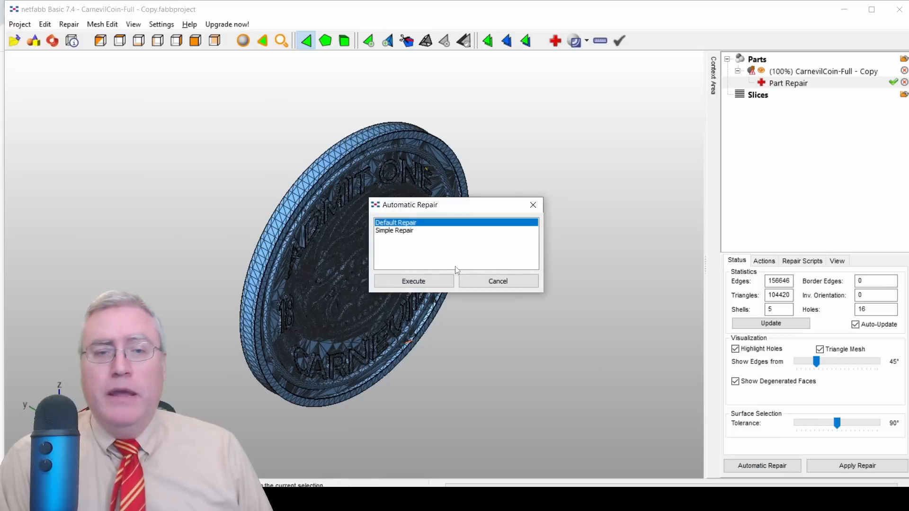
mouse_move(430, 289)
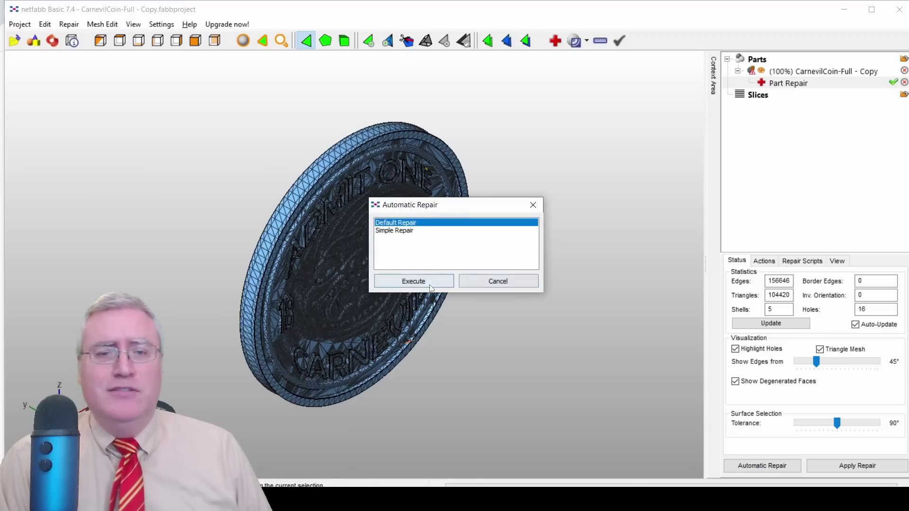
left_click(413, 282)
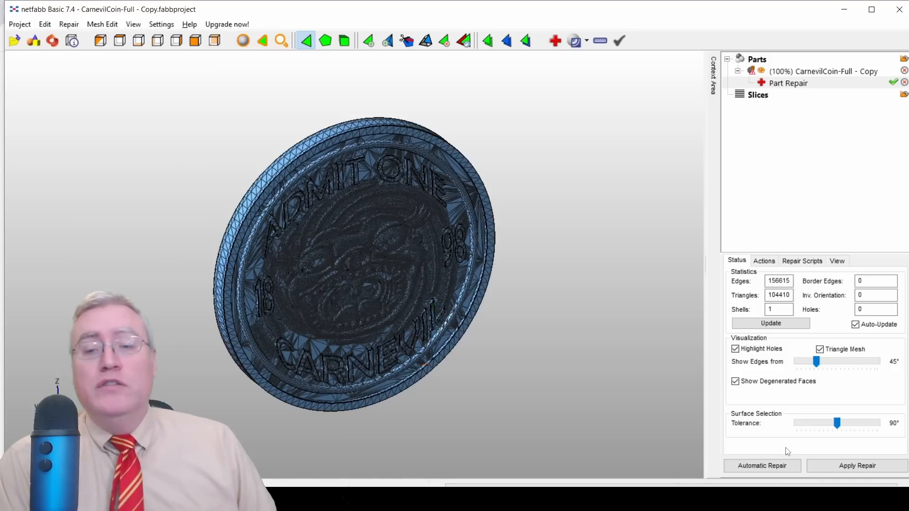
- Apply the repair removing the old coin part, then caption the next section 'METHOD #4 MESHMIXER'
left_click(855, 465)
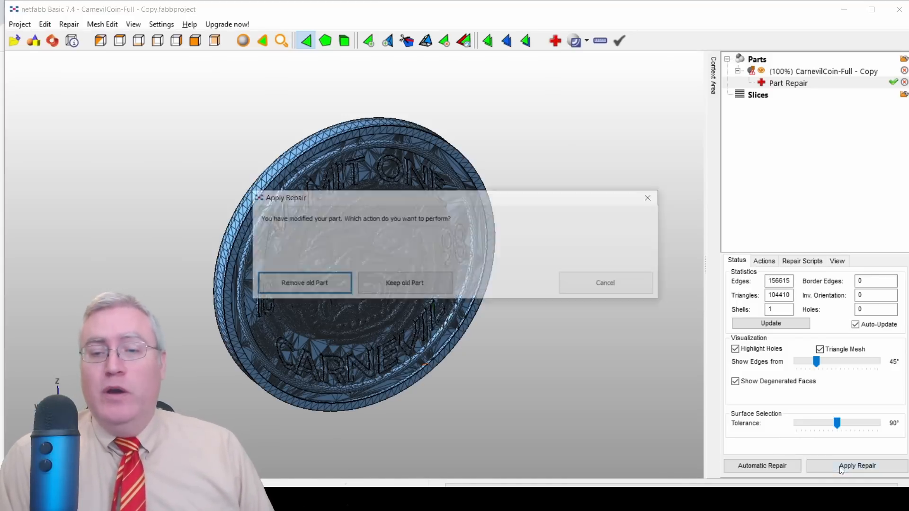
left_click(304, 282)
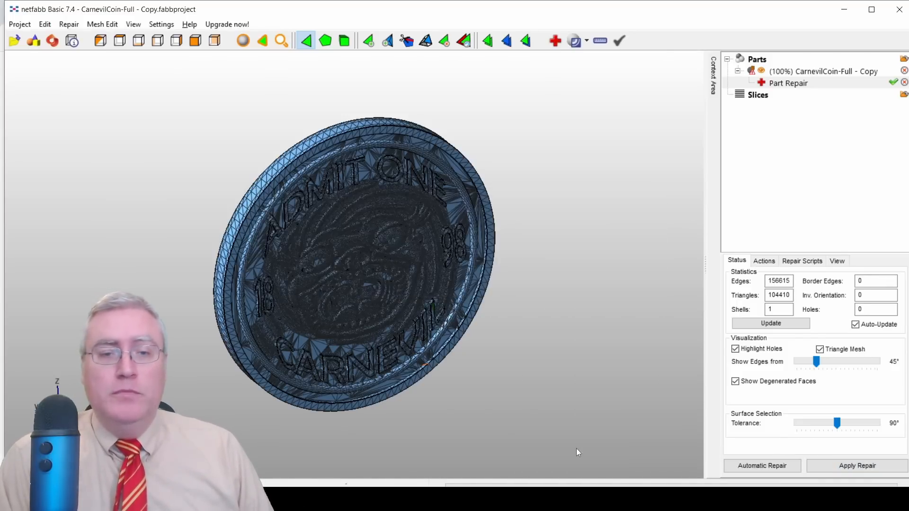
left_click(855, 465)
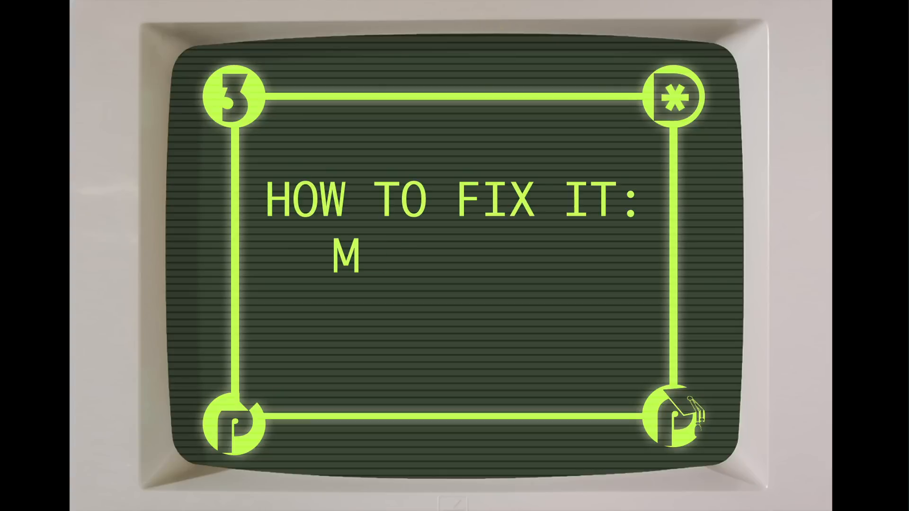
type("ETHOD #4 MESHMIXER")
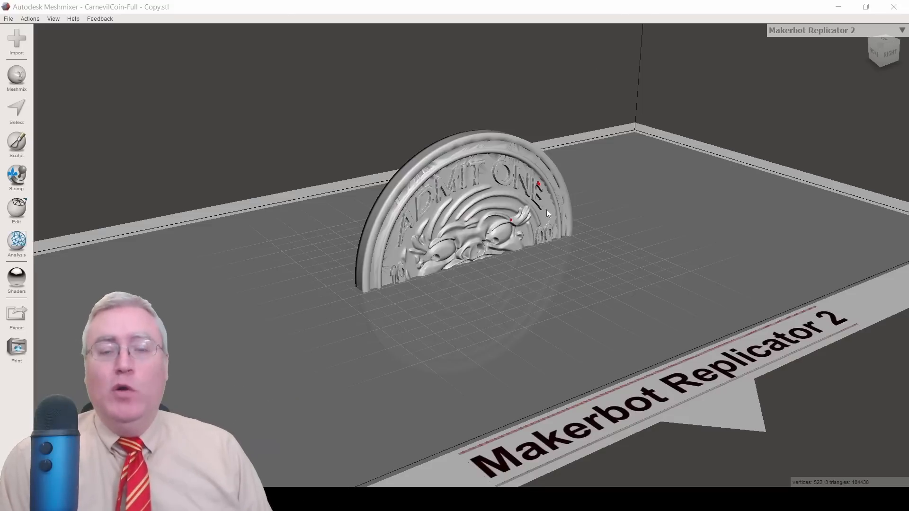
- Run the Inspector's Auto Repair All on the coin from the Analysis tools, clearing its flagged defects
left_click_drag(548, 213, 610, 206)
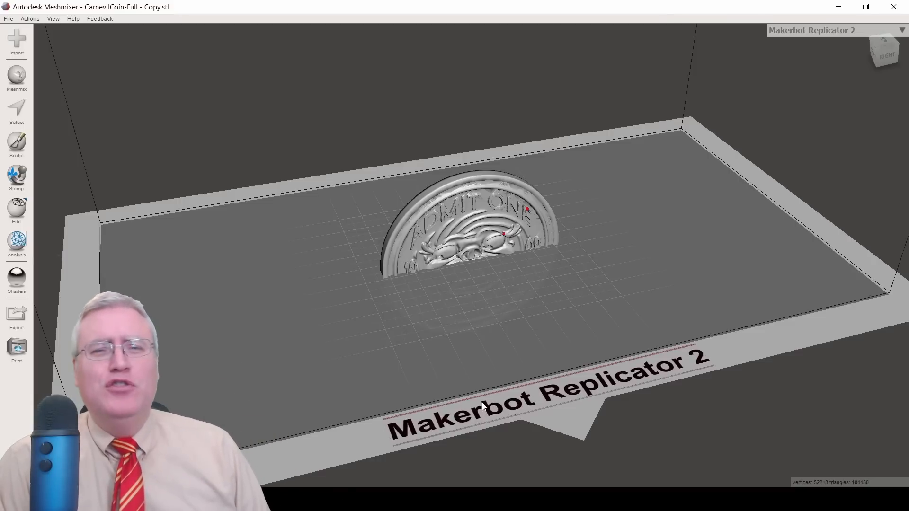
mouse_move(496, 209)
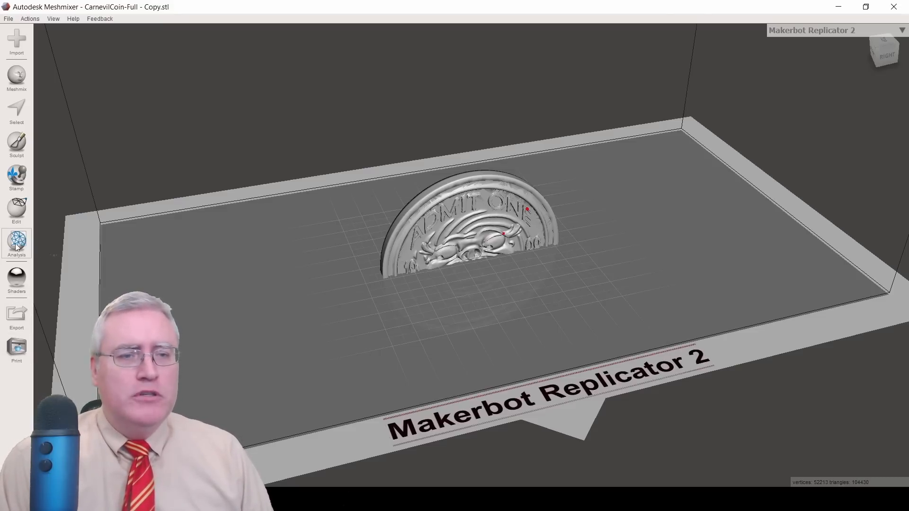
left_click(16, 242)
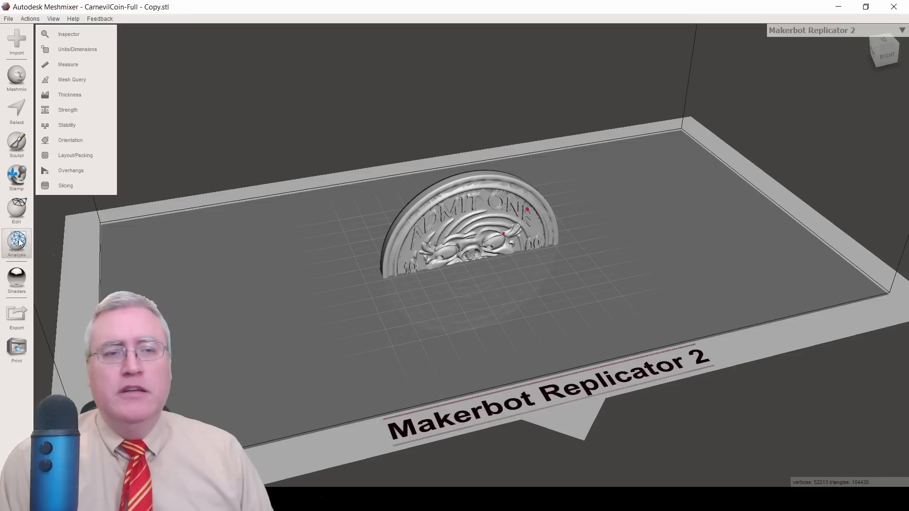
left_click(68, 34)
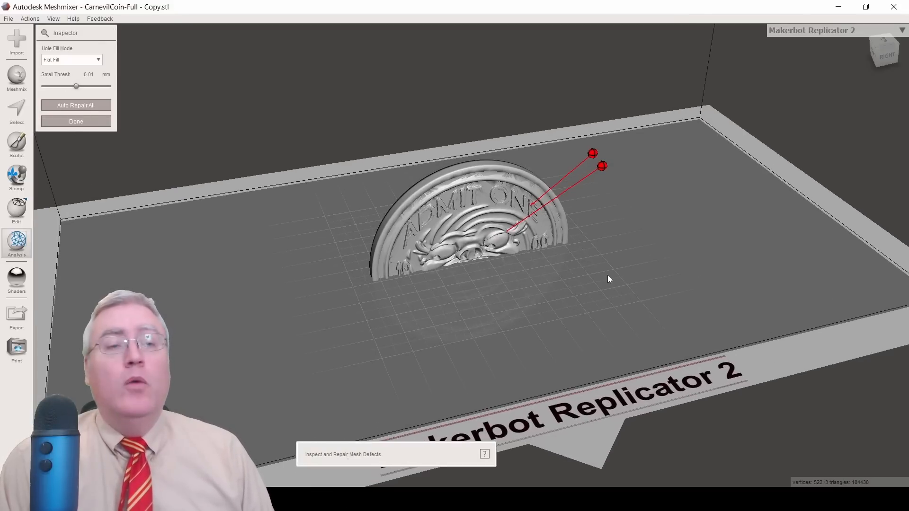
left_click(76, 105)
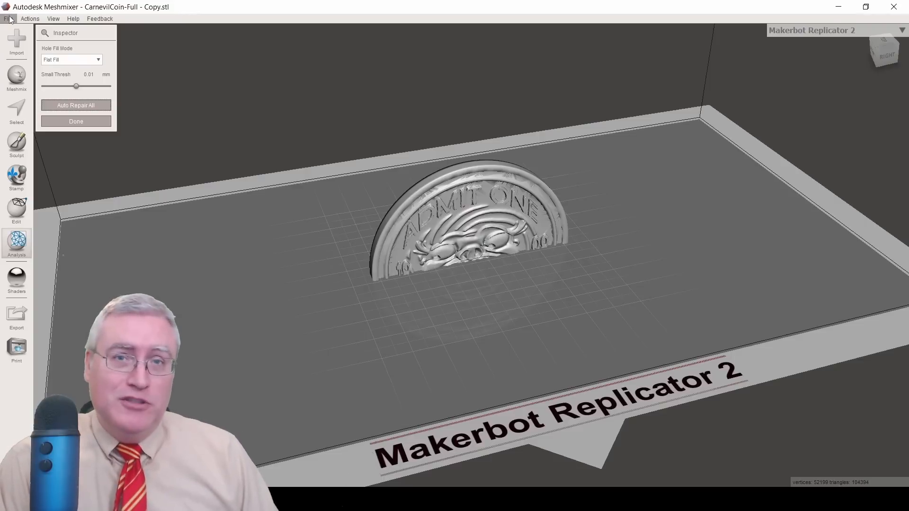
left_click(8, 19)
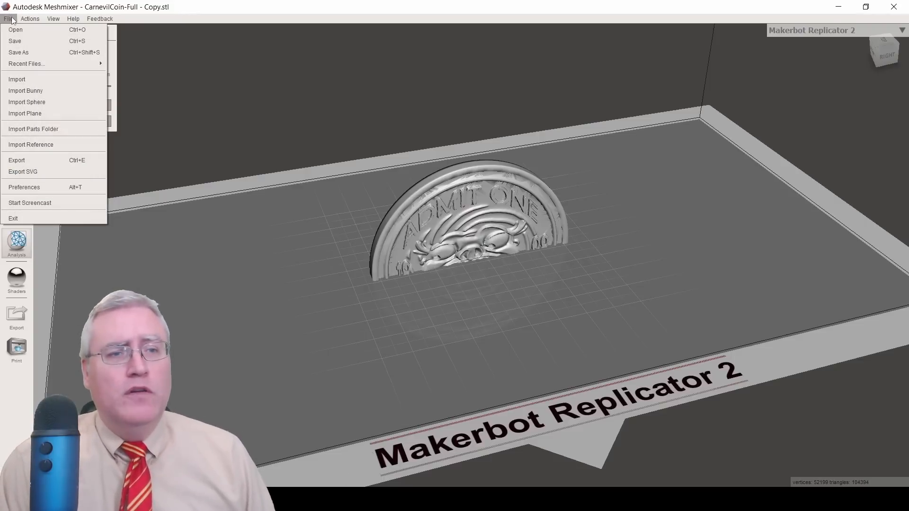
mouse_move(28, 174)
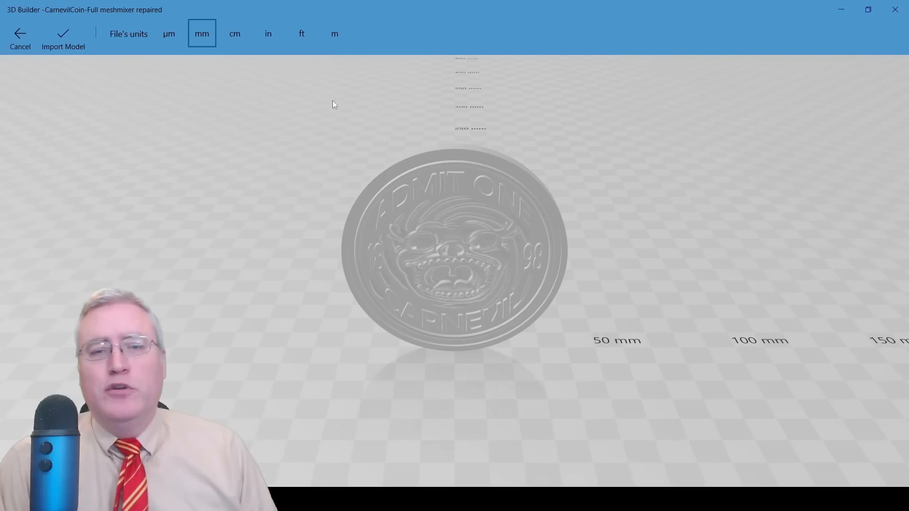
- Import the Meshmixer-repaired coin in mm into 3D Builder and view its invalid-object warning
left_click(62, 36)
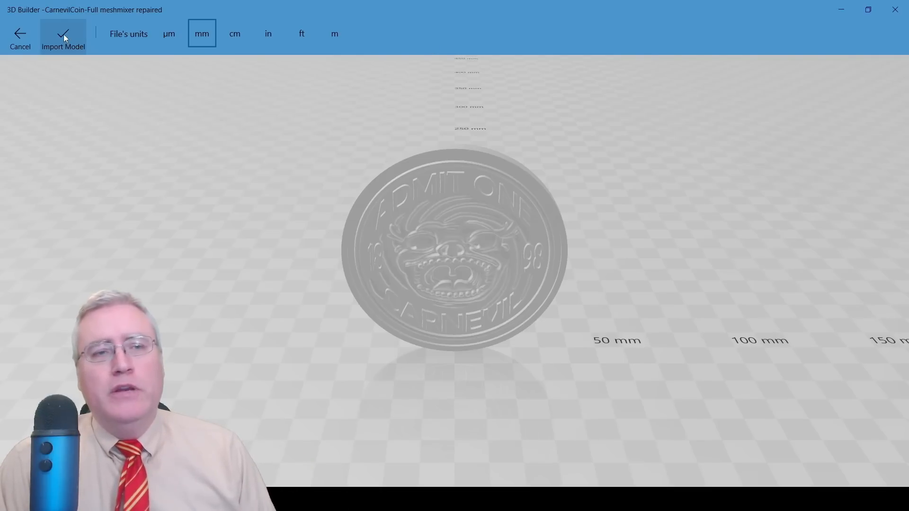
left_click(63, 36)
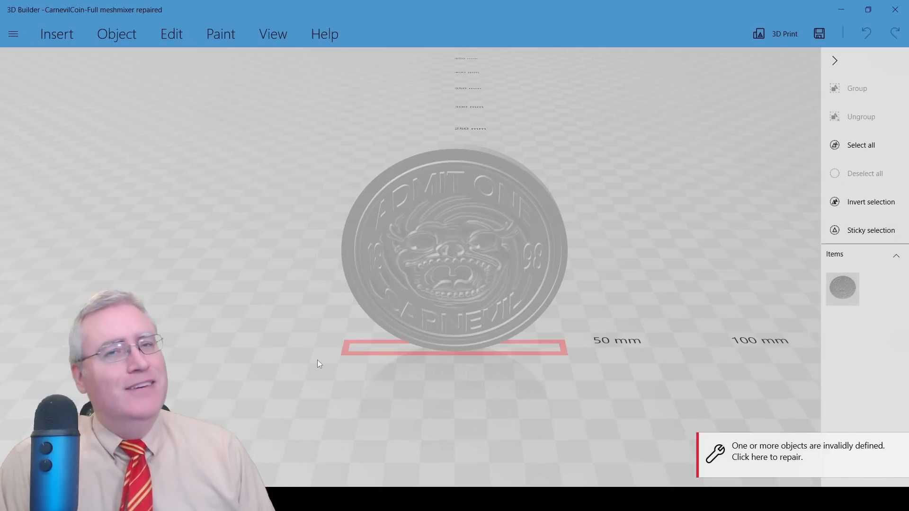
left_click_drag(319, 364, 469, 381)
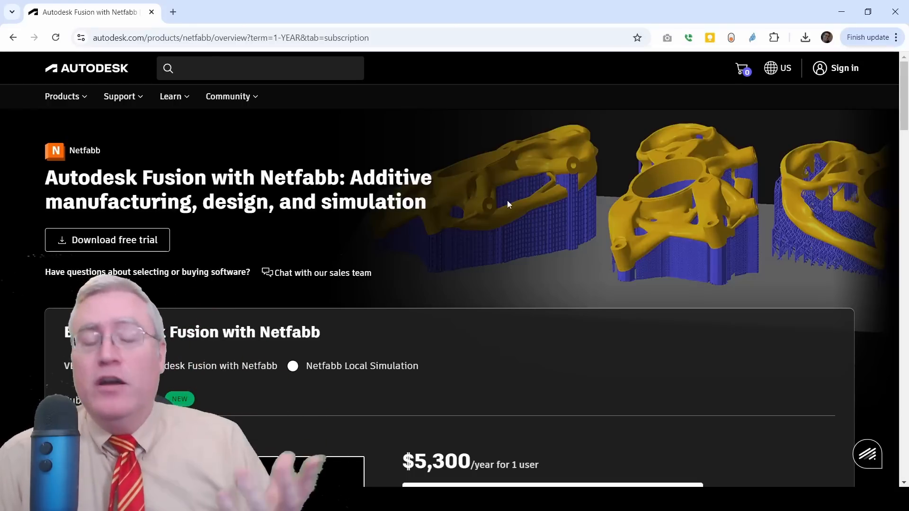
- Scroll the Fusion with Netfabb page down to the $5,300-per-year pricing and back up
scroll("down", 3)
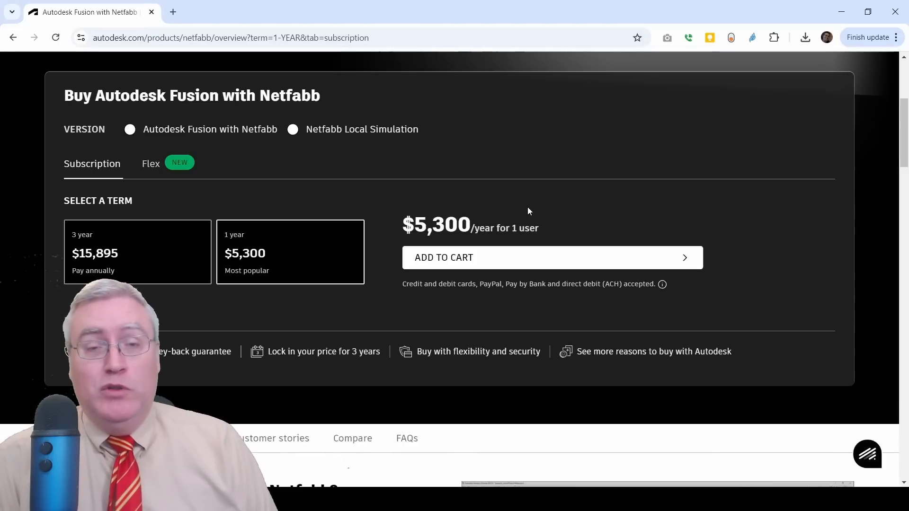
scroll("up", 3)
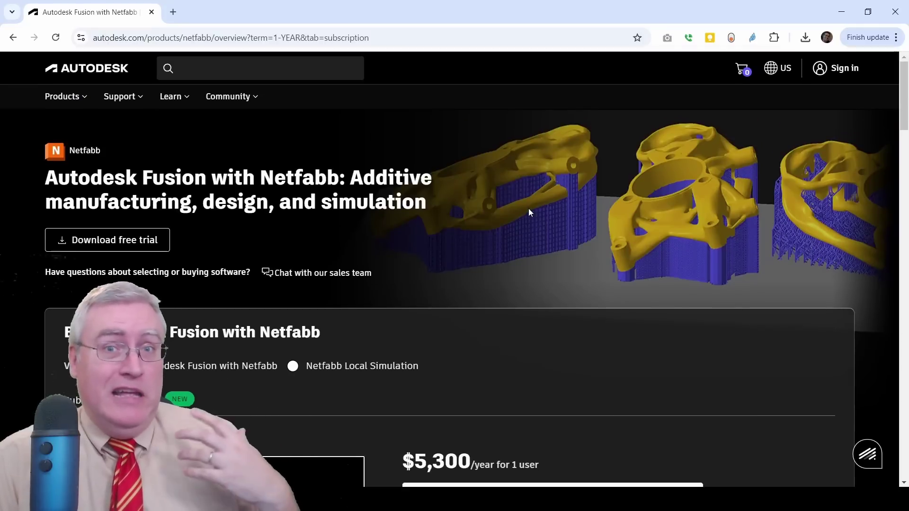